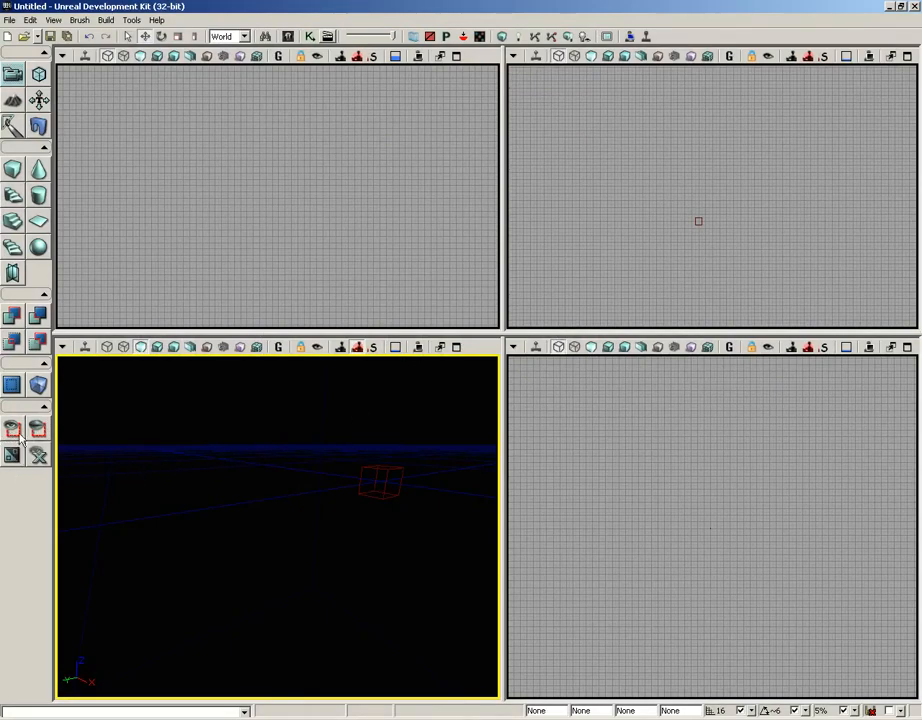
- Load the DM-Sanctuary.udk map from the Maps folder via File > Open
{"action": "left_click", "coordinate": [8, 20]}
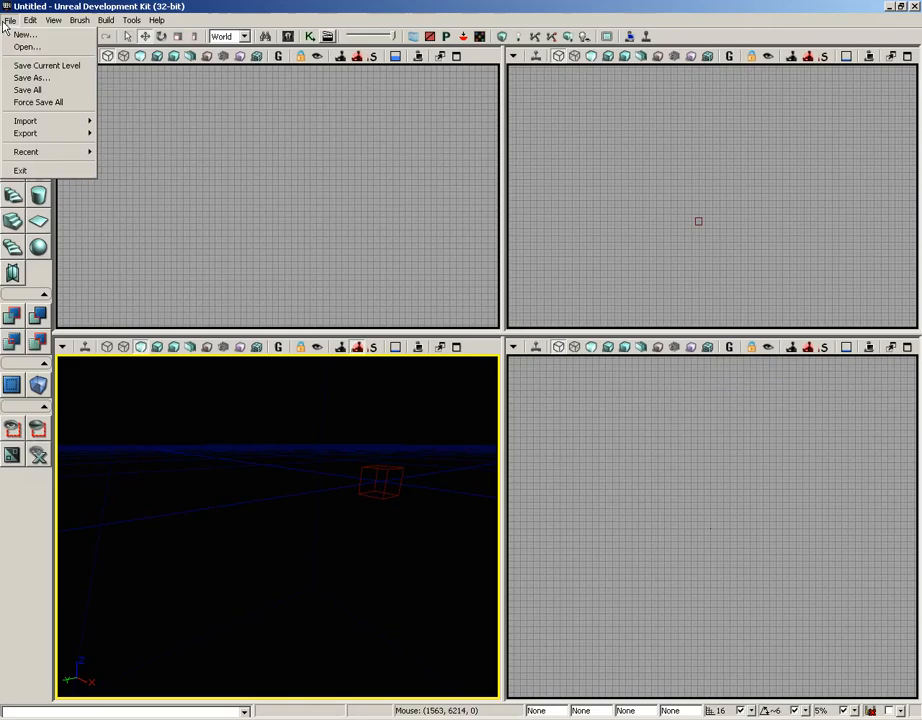
{"action": "left_click", "coordinate": [24, 48]}
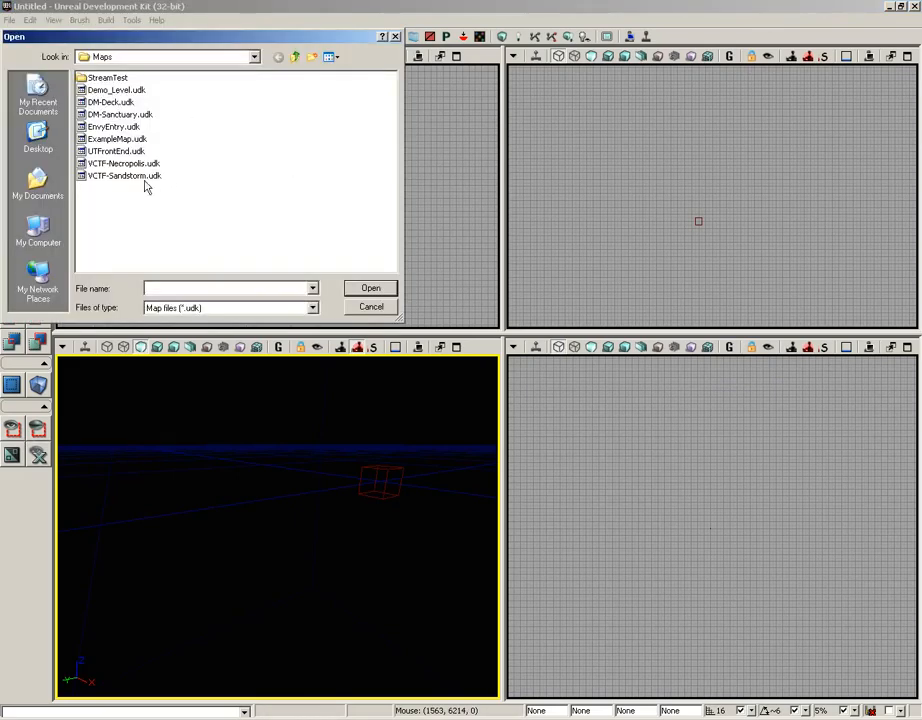
{"action": "mouse_move", "coordinate": [116, 124]}
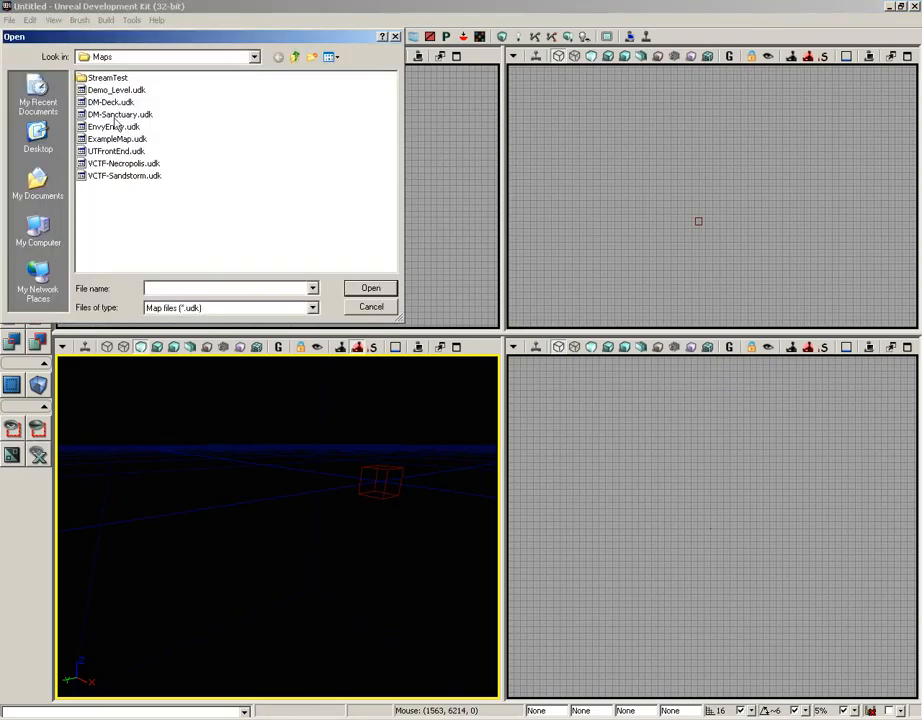
{"action": "double_click", "coordinate": [120, 112]}
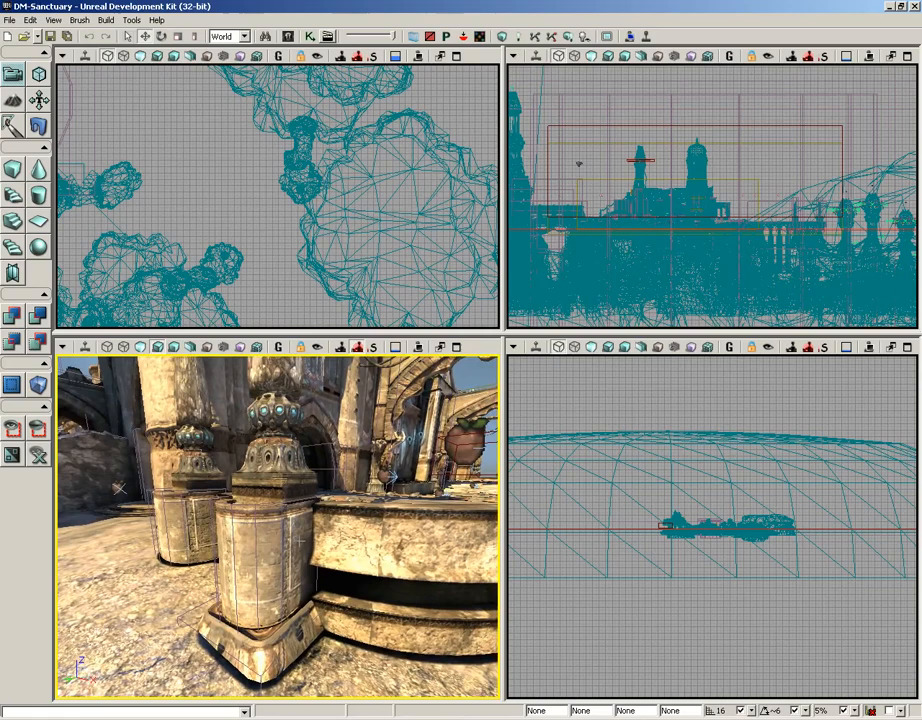
- Select the foreground stone pillar static mesh in the perspective viewport
{"action": "left_click", "coordinate": [264, 570]}
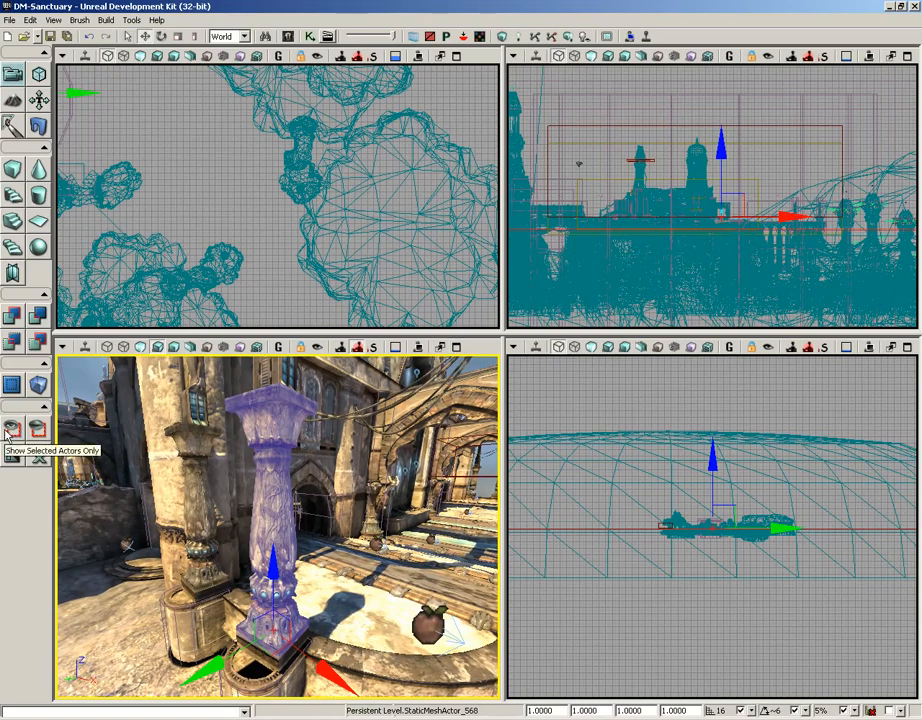
{"action": "mouse_move", "coordinate": [12, 428]}
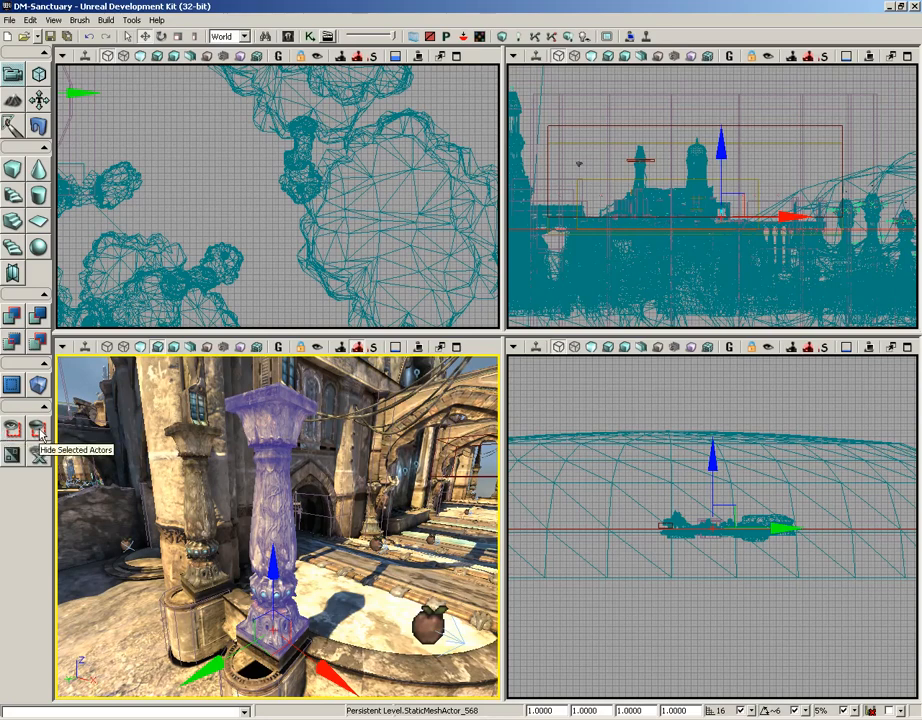
{"action": "mouse_move", "coordinate": [14, 456]}
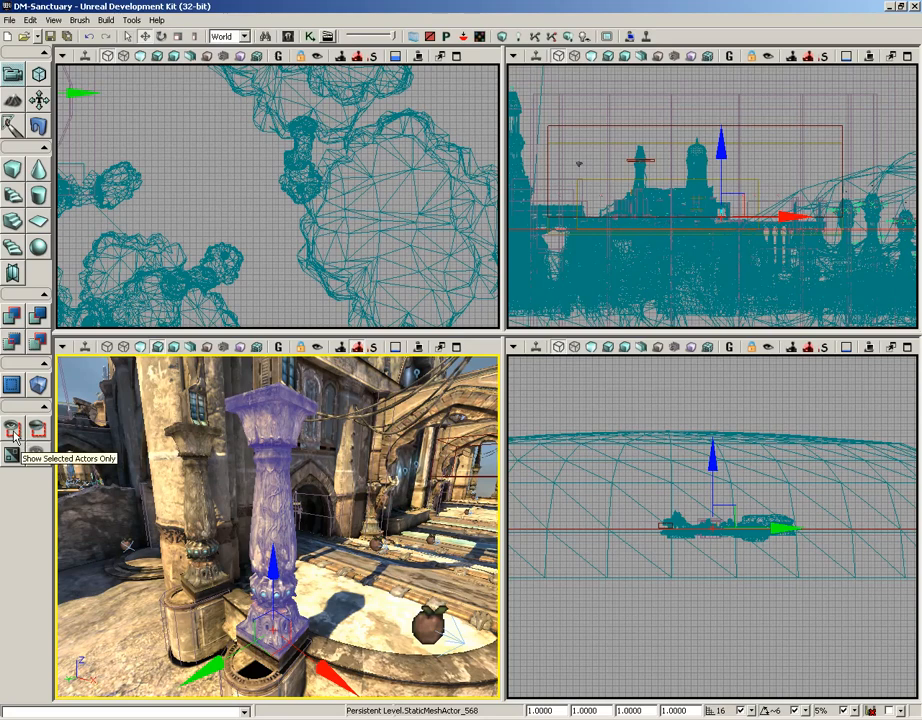
- Isolate the pillar with Show Selected Actors Only, view it alone, then restore all actors
{"action": "left_click", "coordinate": [12, 428]}
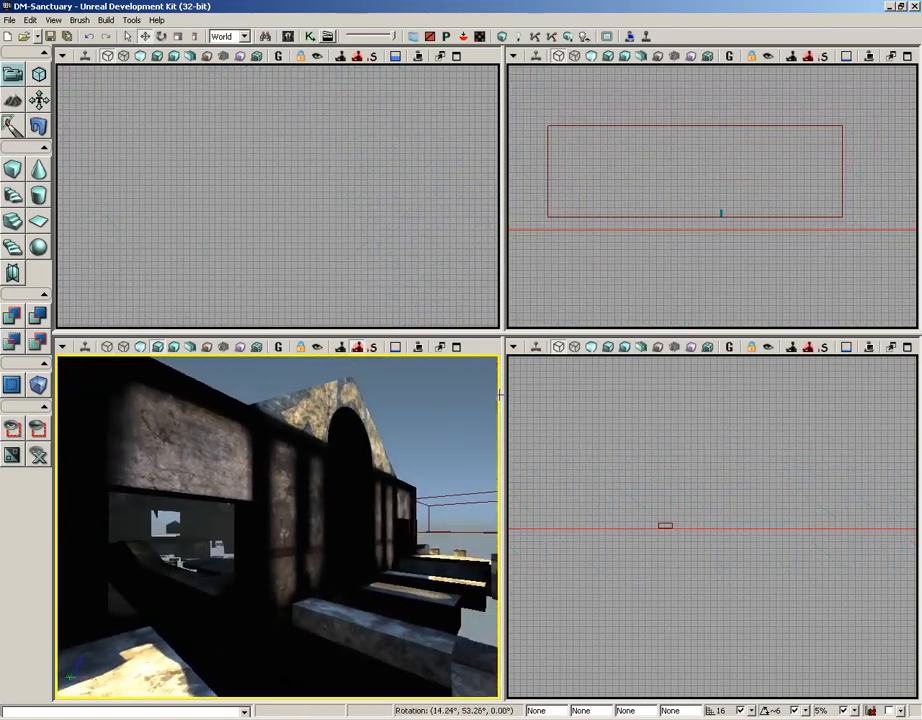
{"action": "left_click_drag", "start_coordinate": [280, 524], "coordinate": [336, 396]}
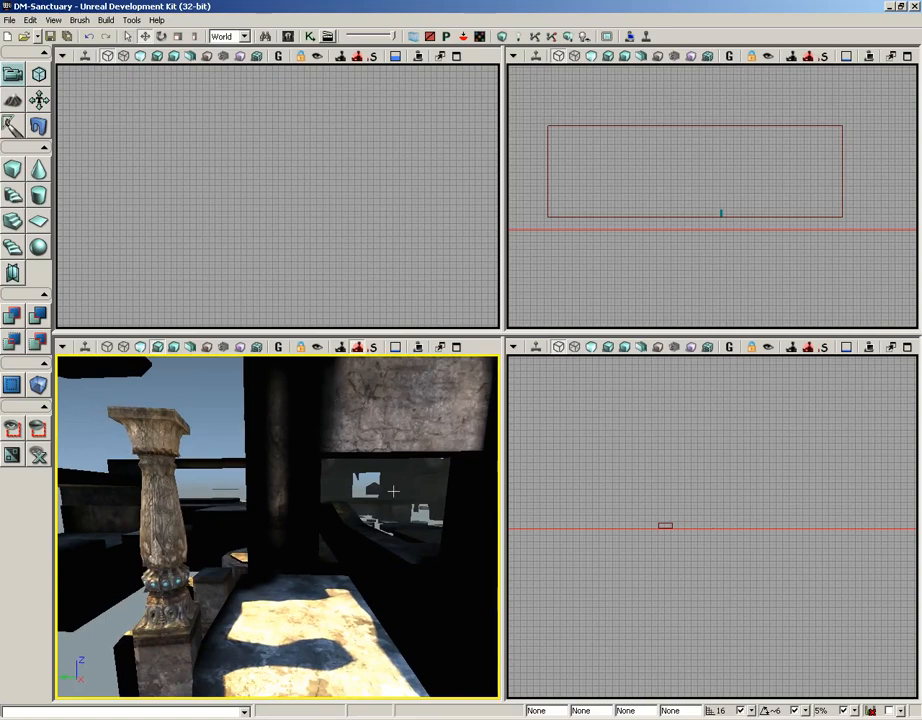
{"action": "mouse_move", "coordinate": [350, 524]}
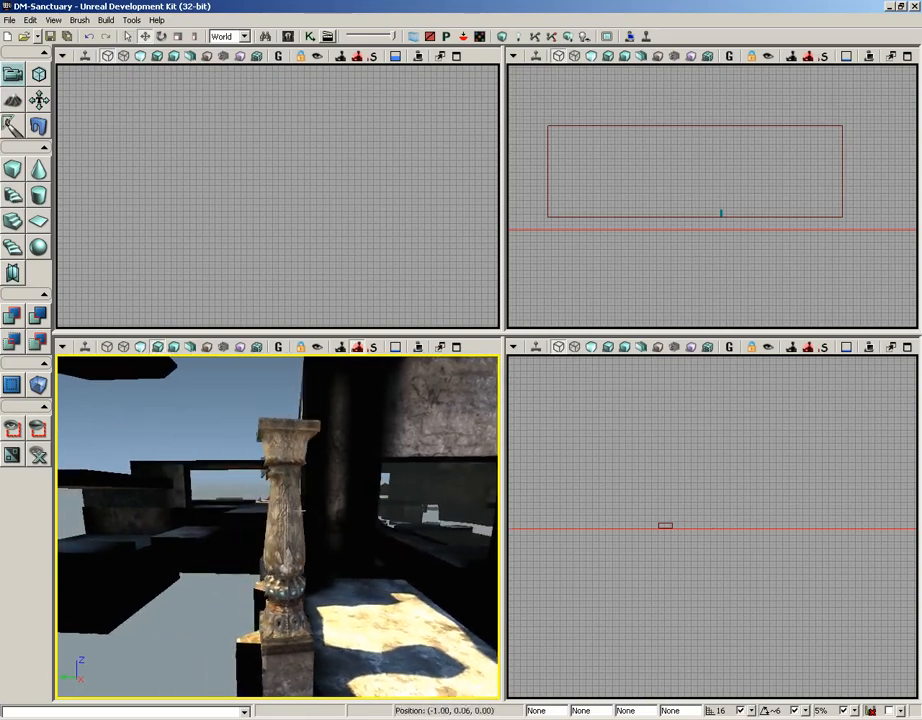
{"action": "left_click_drag", "start_coordinate": [280, 524], "coordinate": [330, 490]}
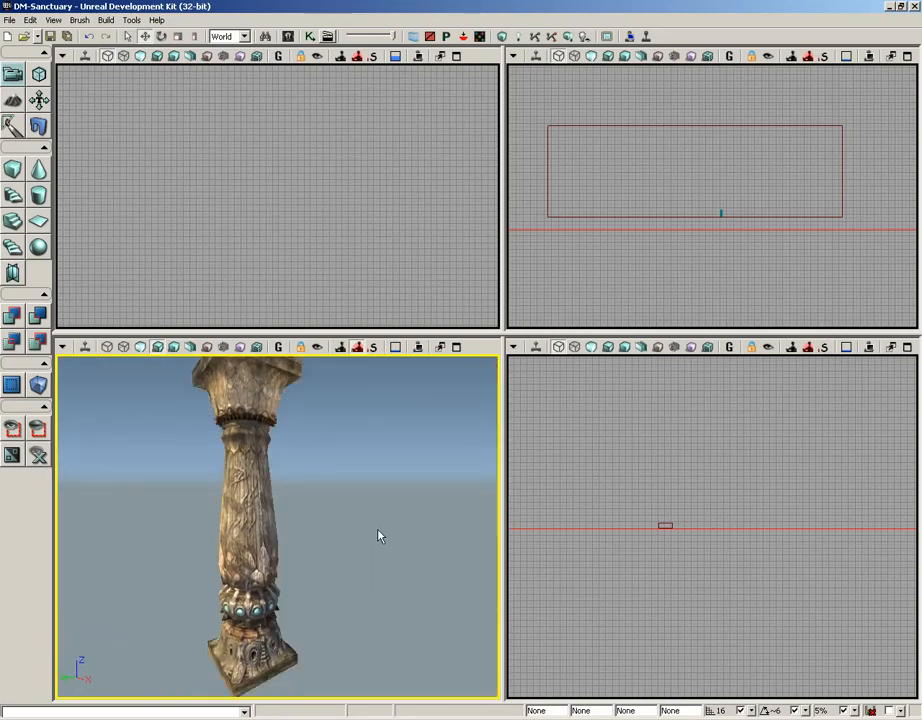
{"action": "left_click_drag", "start_coordinate": [380, 536], "coordinate": [318, 510]}
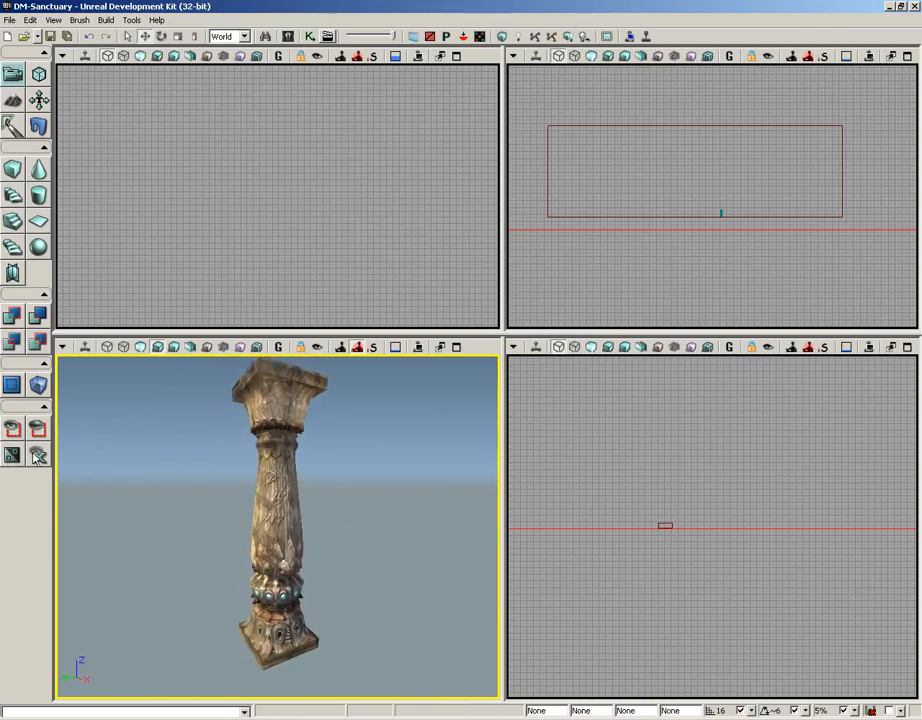
{"action": "left_click", "coordinate": [38, 456]}
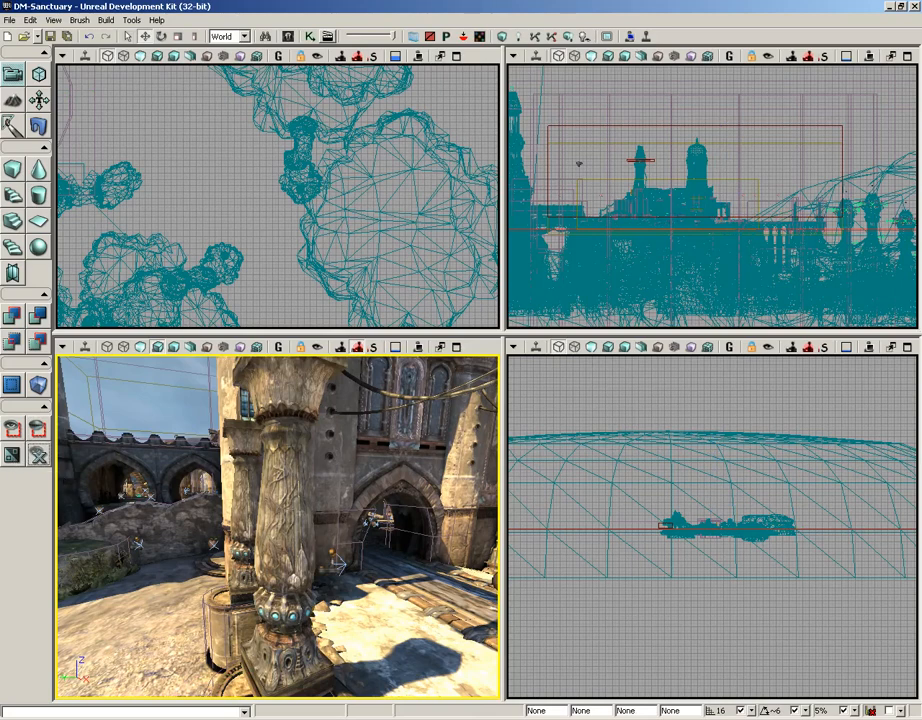
- Invert the selection from the pillar and hide all other DM-Sanctuary actors
{"action": "left_click", "coordinate": [280, 520]}
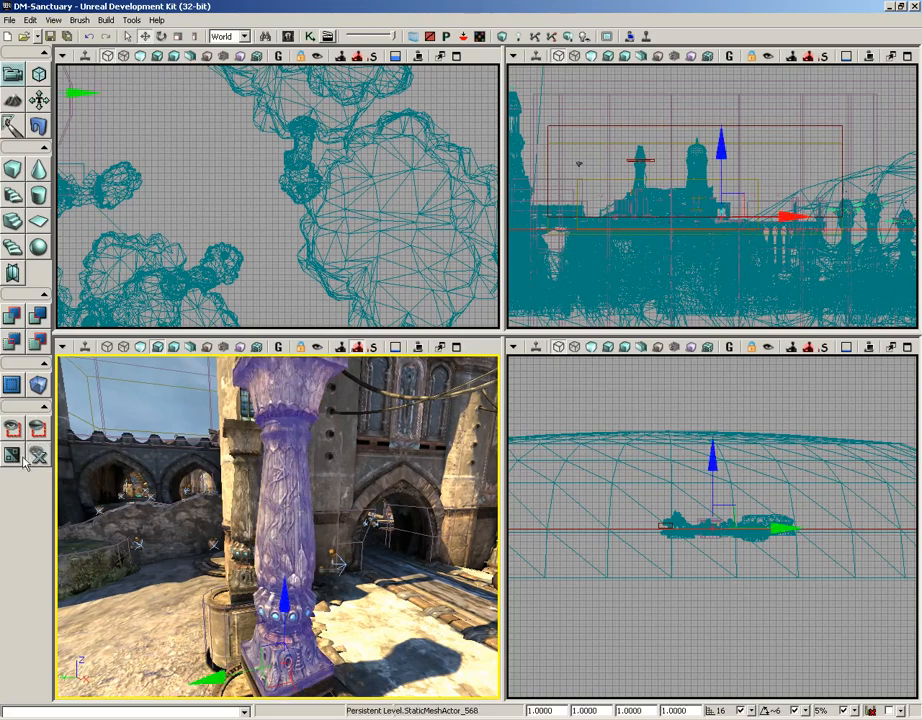
{"action": "left_click", "coordinate": [12, 456]}
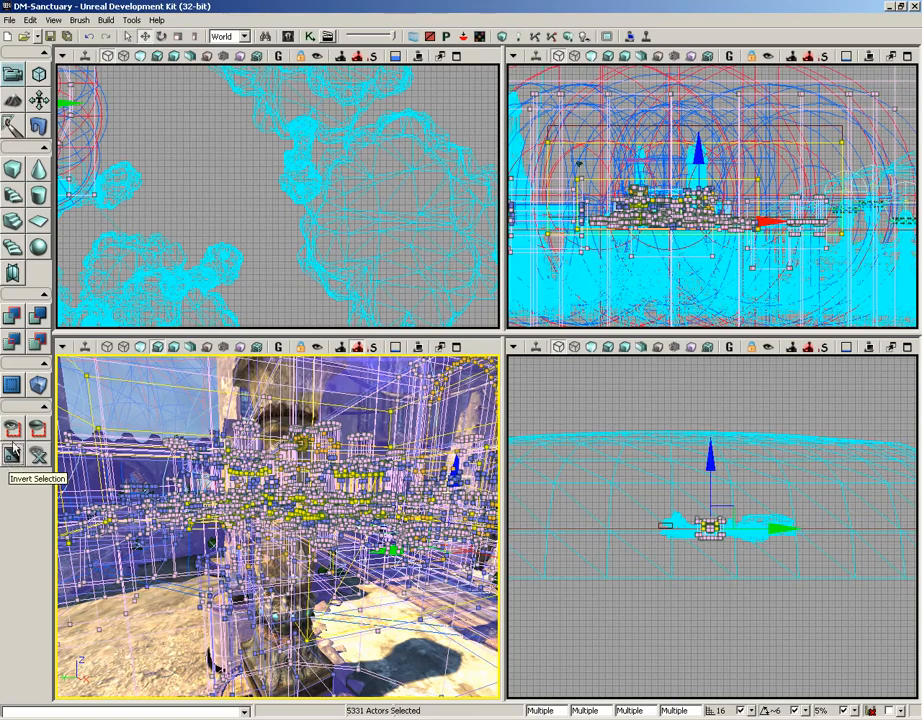
{"action": "mouse_move", "coordinate": [14, 430]}
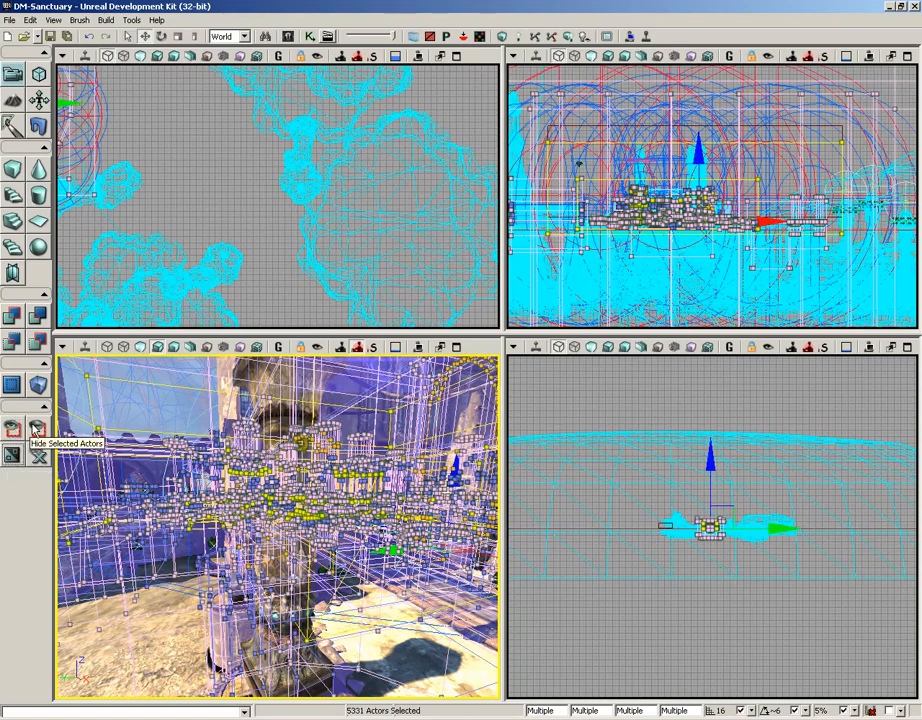
{"action": "left_click", "coordinate": [38, 428]}
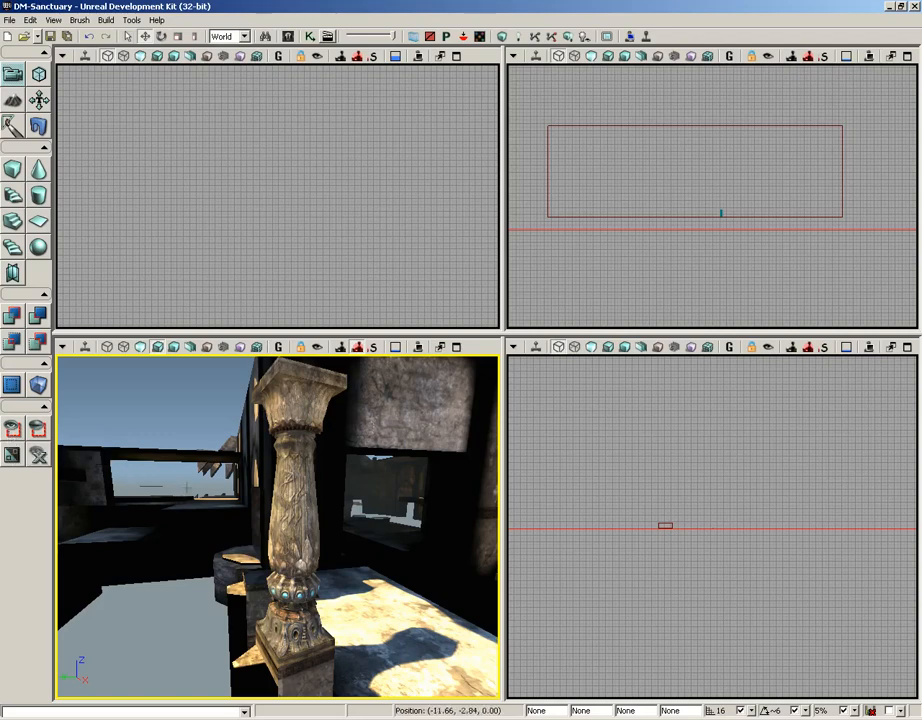
- Move the camera so the whole pillar stands alone against the empty sky
{"action": "left_click_drag", "start_coordinate": [280, 524], "coordinate": [330, 490]}
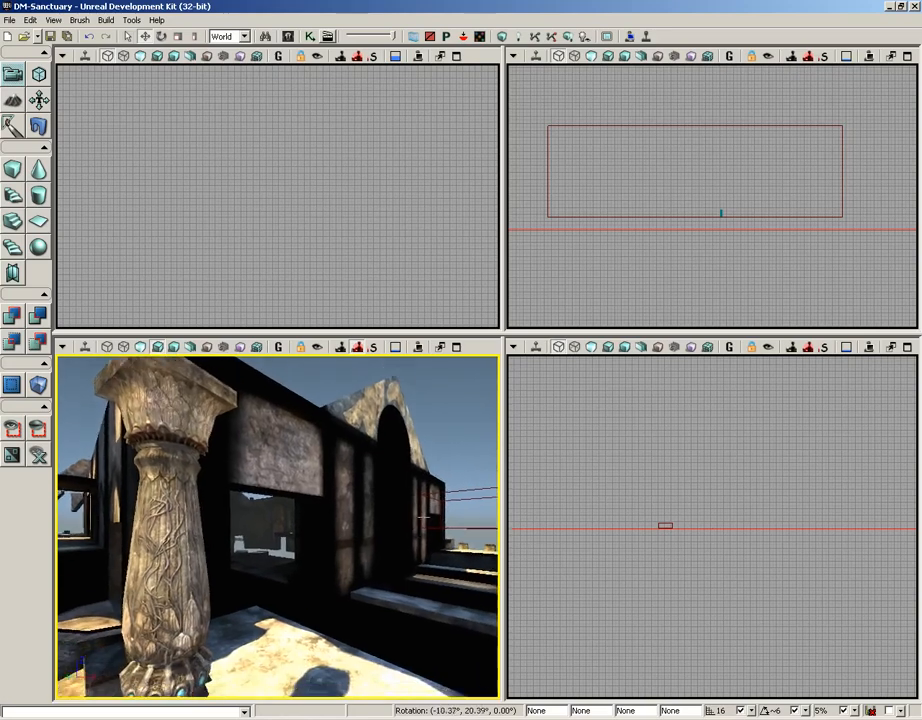
{"action": "left_click_drag", "start_coordinate": [280, 520], "coordinate": [320, 482]}
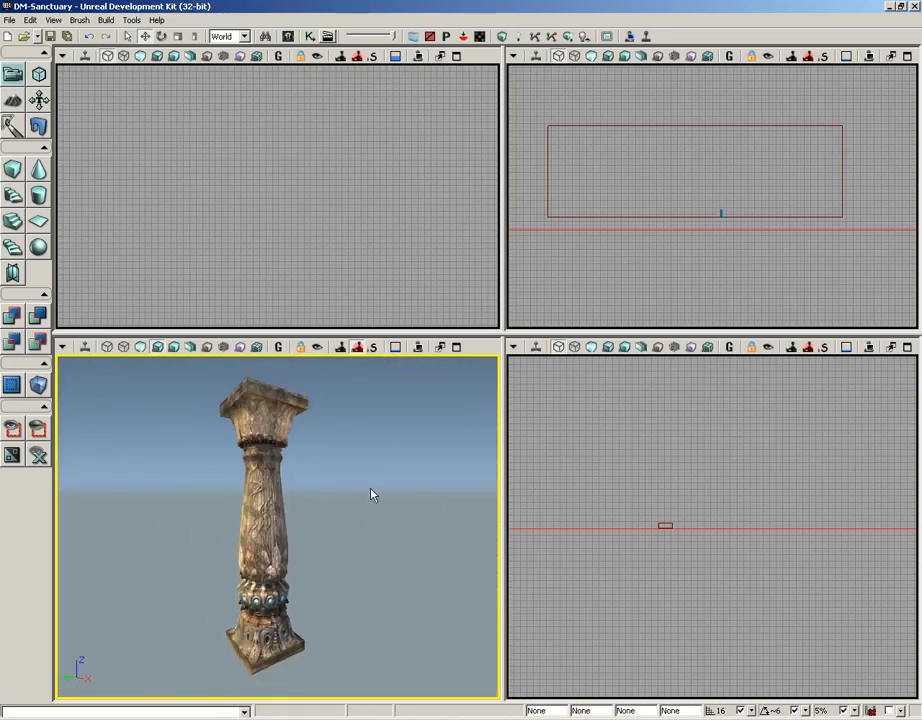
{"action": "mouse_move", "coordinate": [418, 528]}
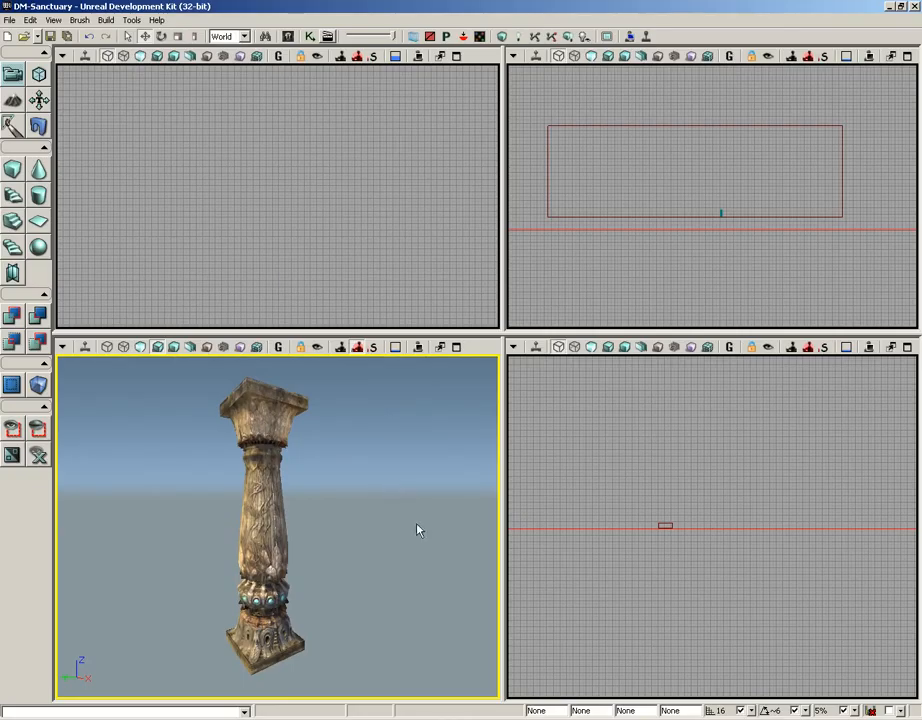